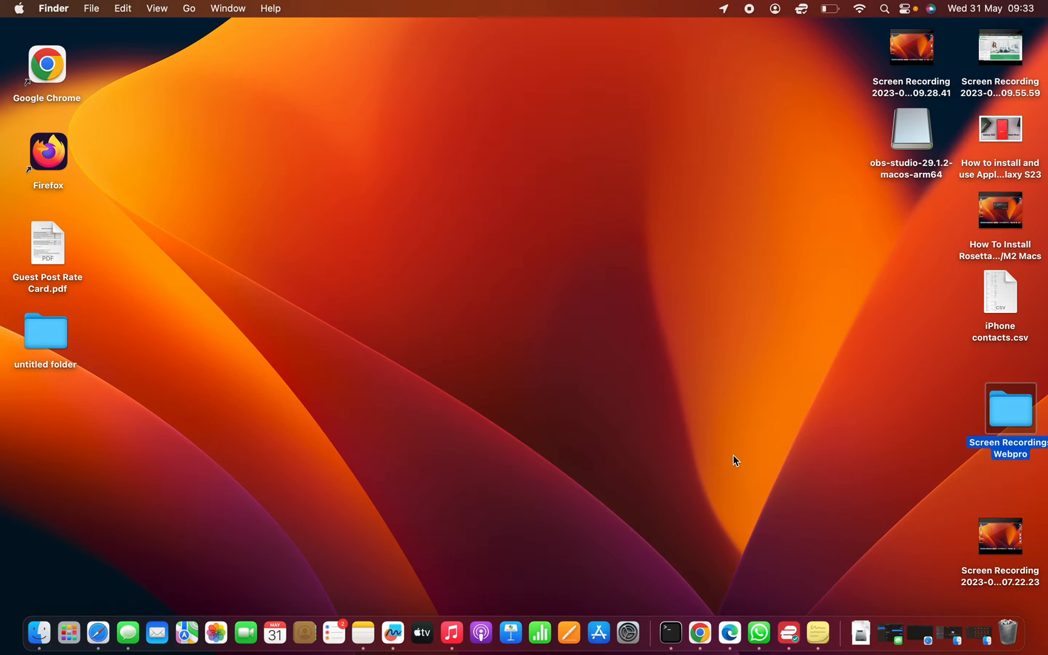
mouse_move(663, 142)
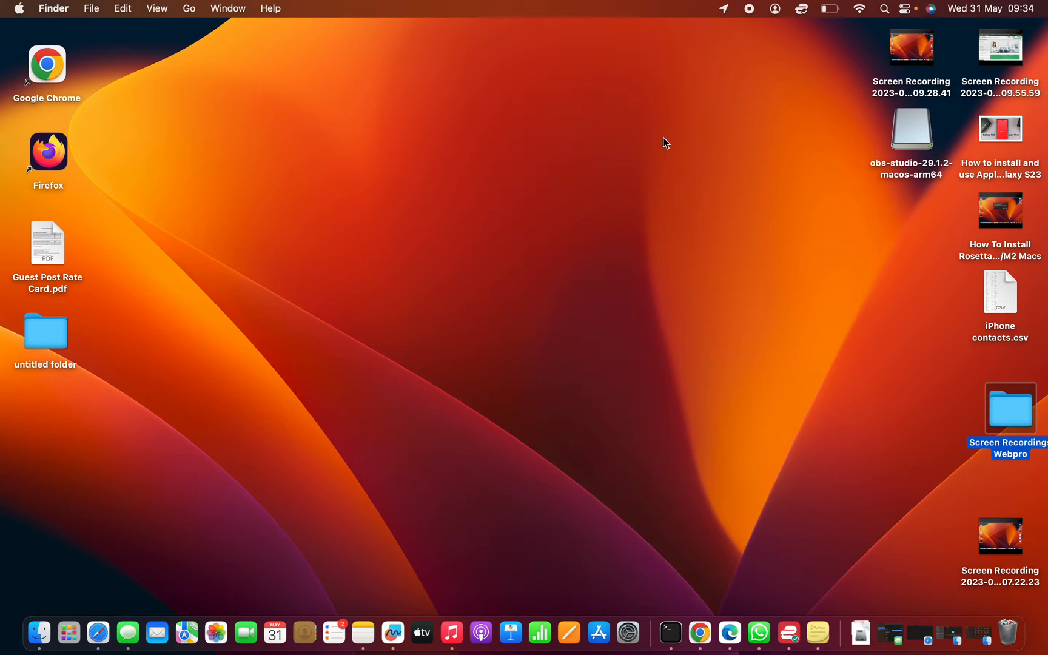
mouse_move(671, 147)
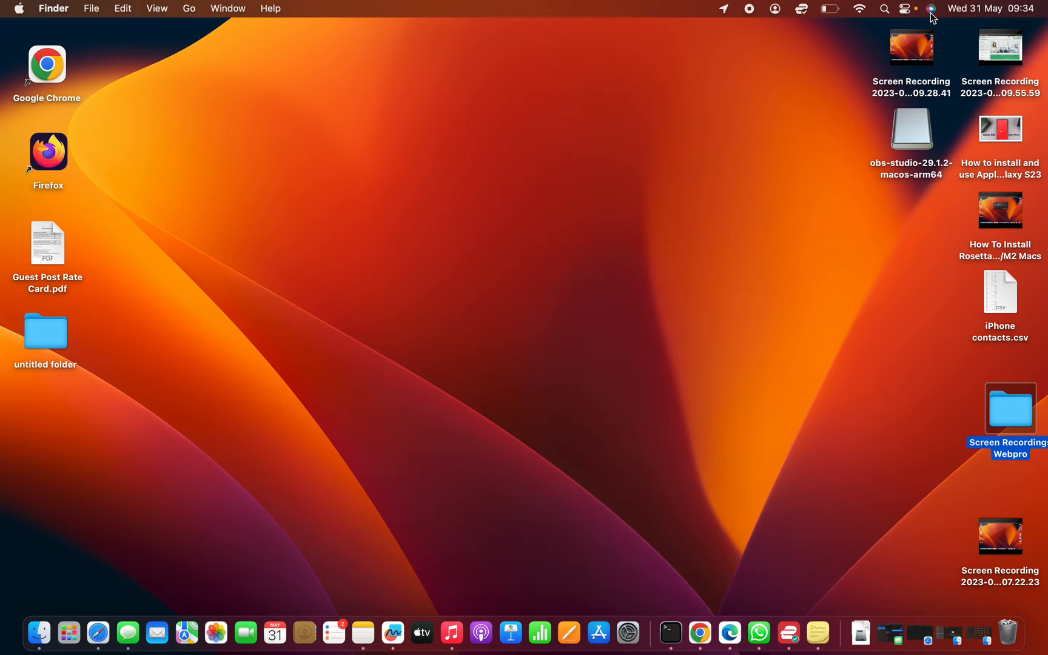
mouse_move(611, 193)
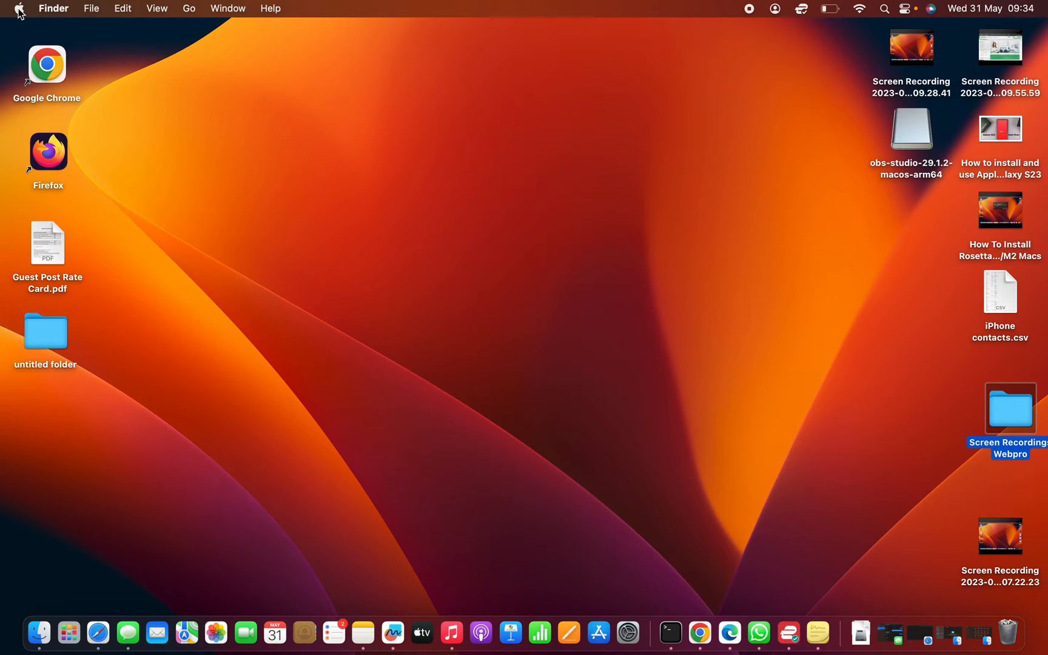
Reach the Siri & Spotlight pane of System Settings via the Apple menu
left_click(23, 8)
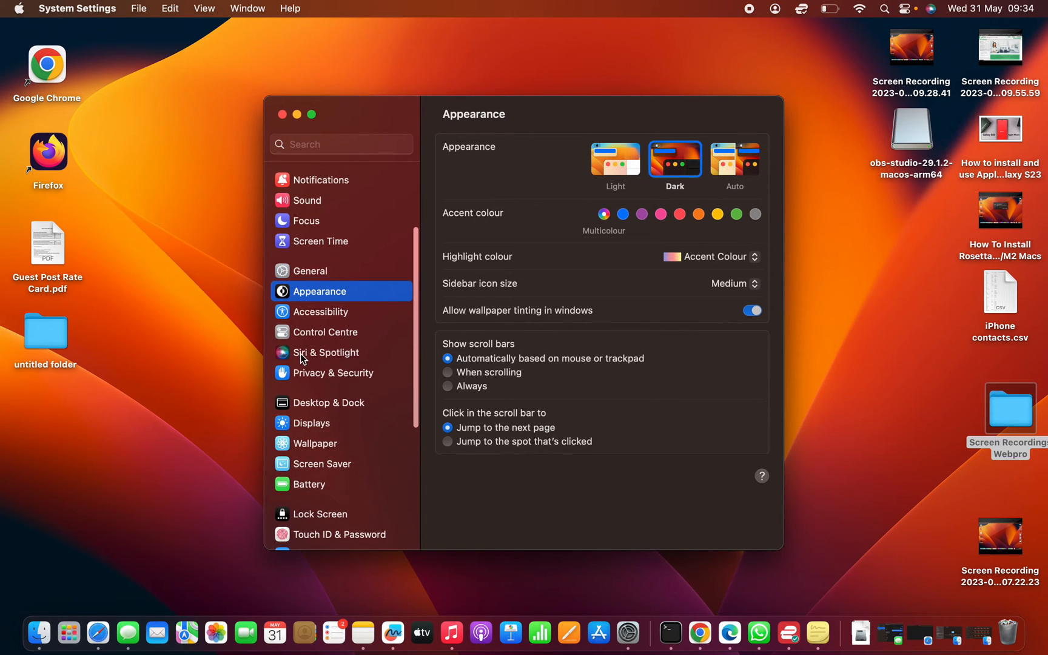
left_click(326, 353)
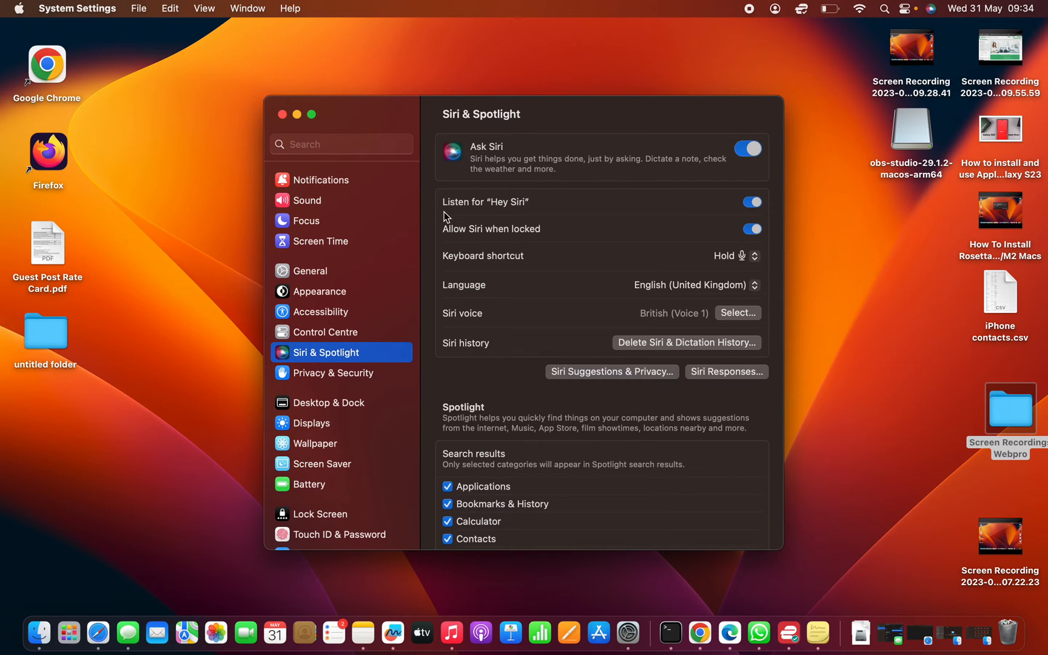
mouse_move(533, 212)
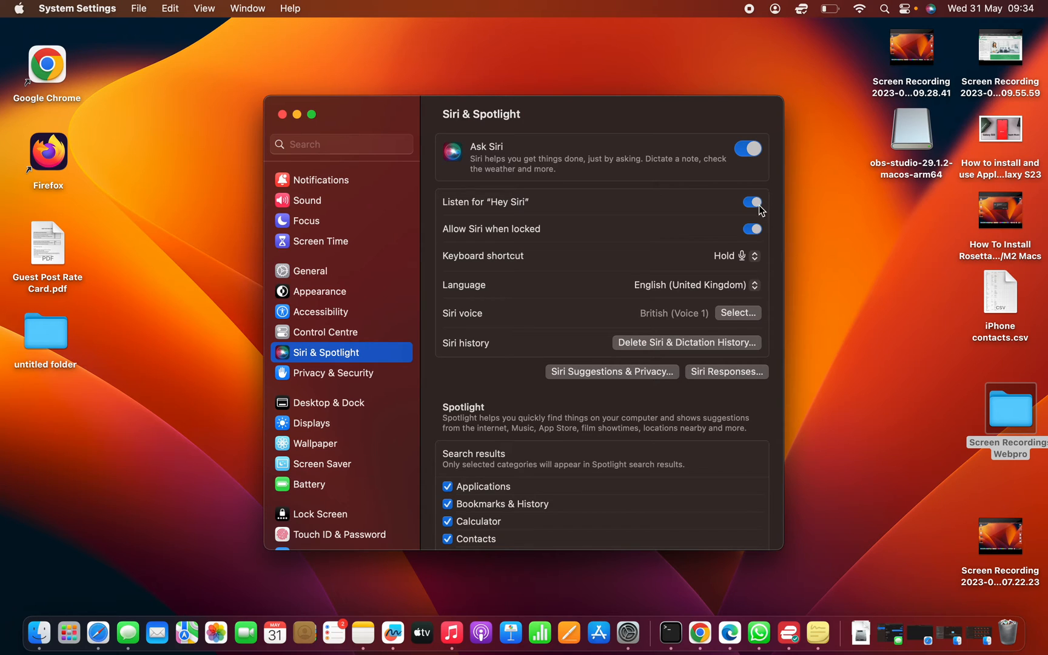
Turn off 'Listen for Hey Siri' and close the System Settings window
left_click(750, 202)
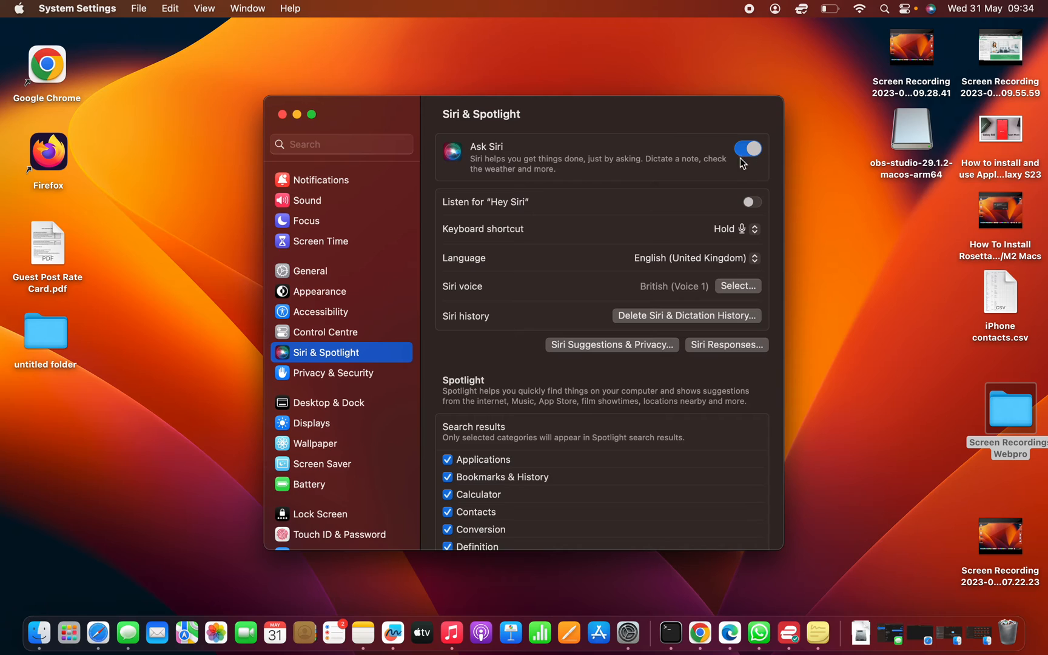
mouse_move(927, 10)
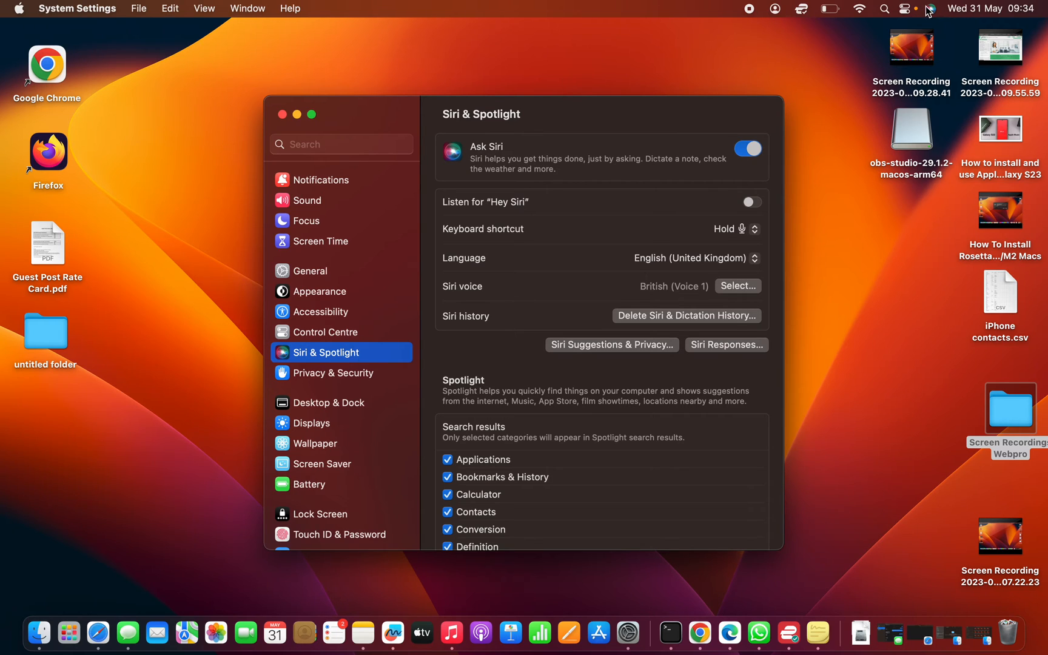
mouse_move(931, 11)
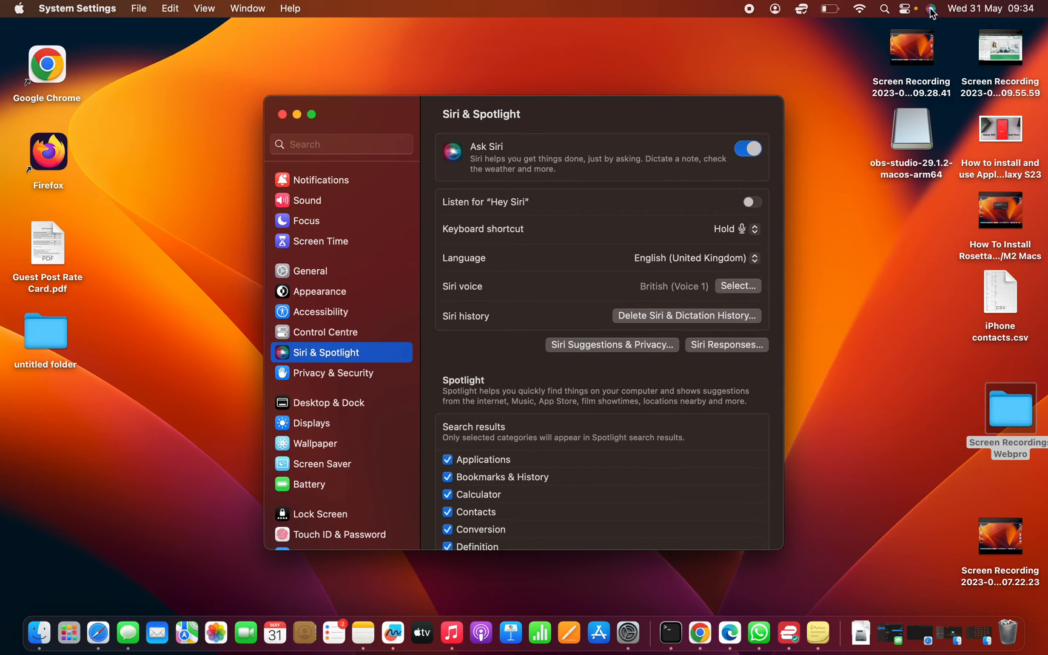
mouse_move(577, 184)
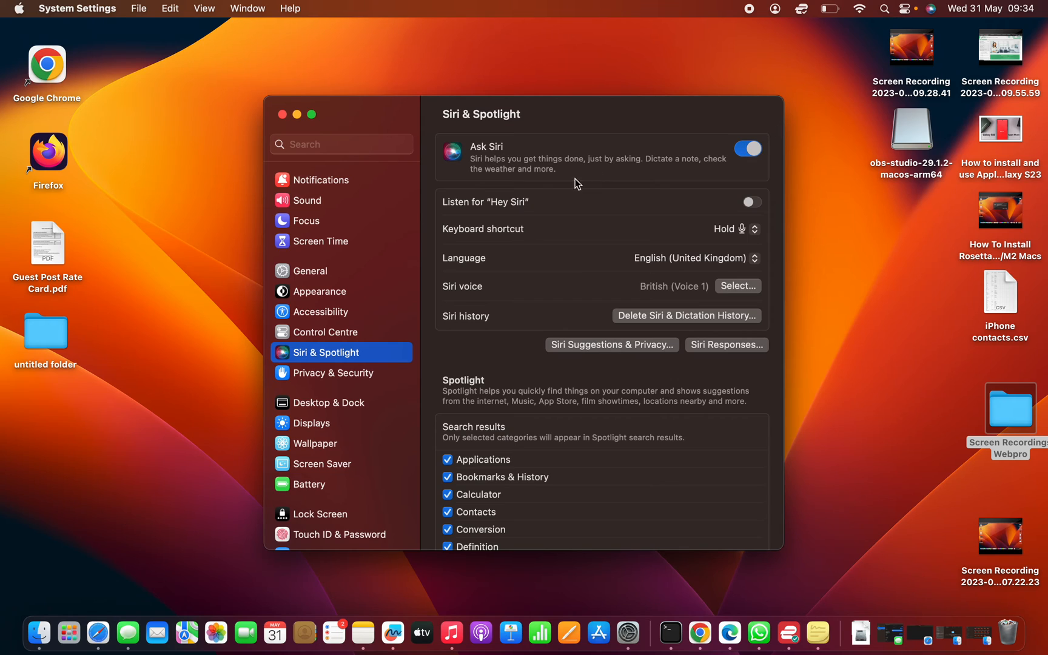
mouse_move(657, 209)
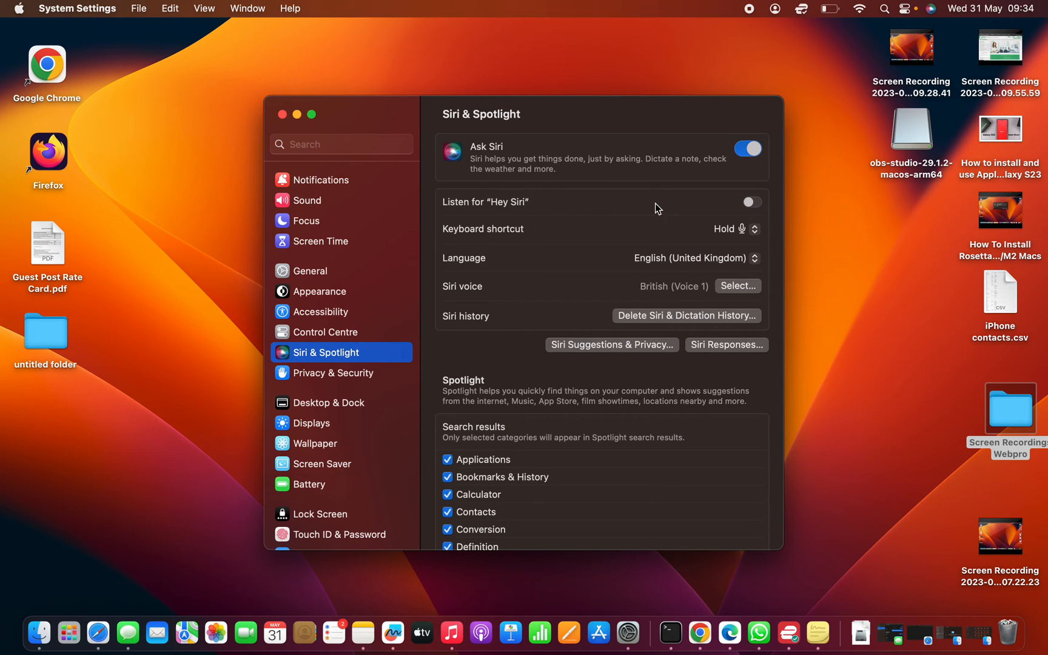
mouse_move(422, 139)
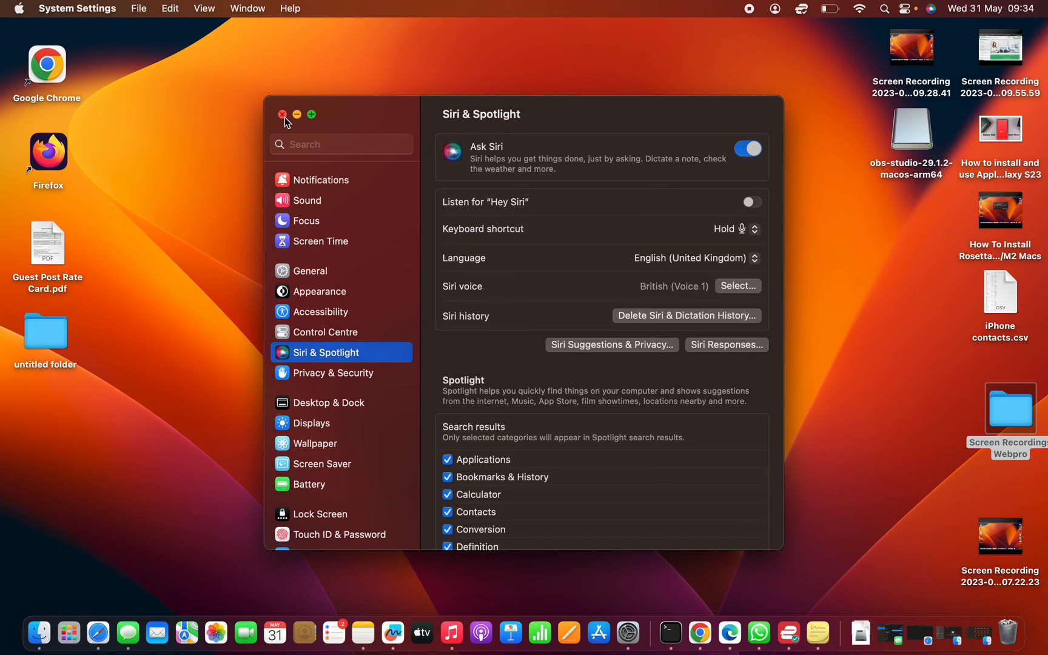
left_click(282, 114)
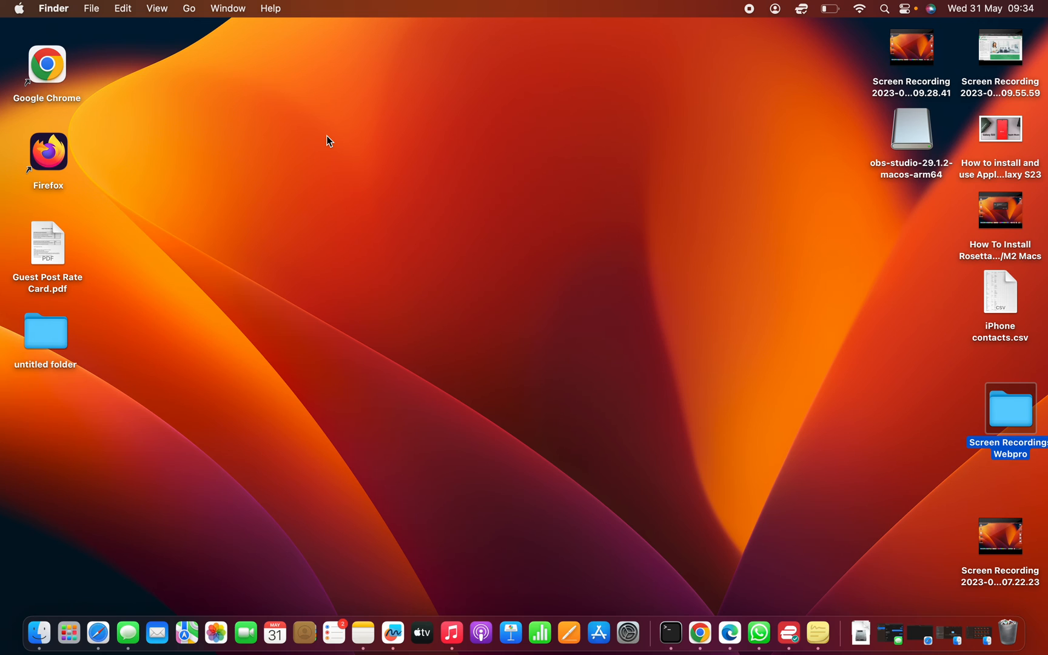
mouse_move(144, 139)
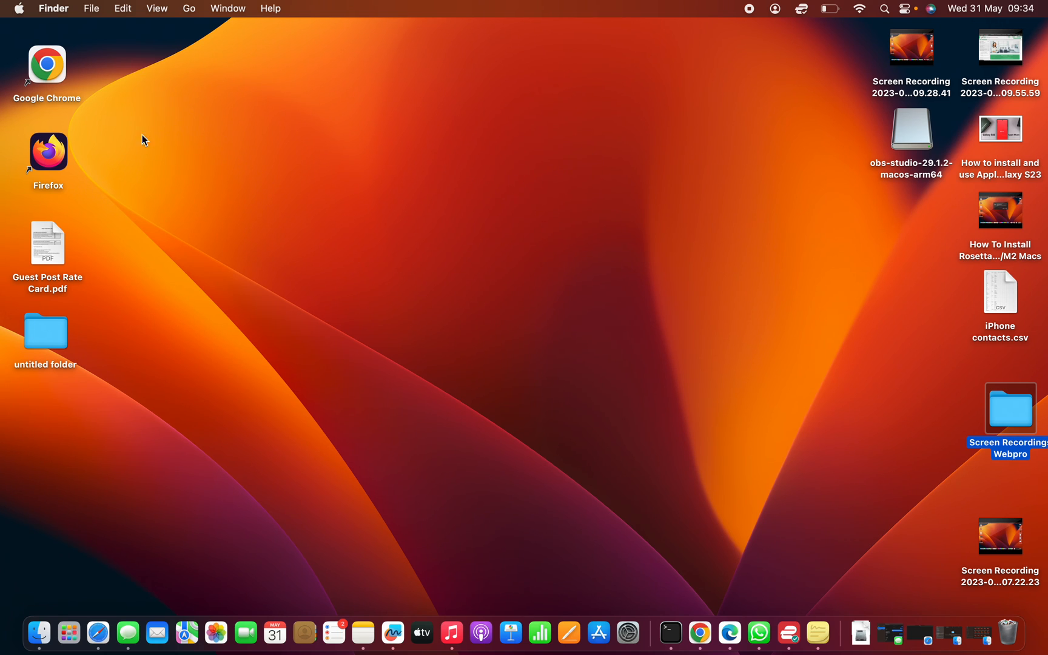